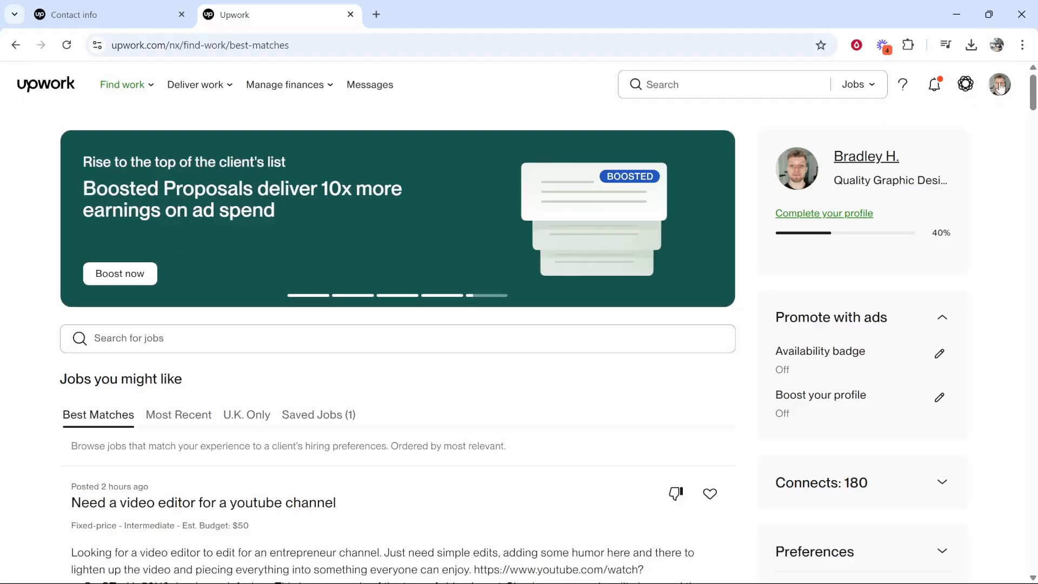
Choose 'Your profile' from the top-right account menu
{"action": "left_click", "coordinate": [1000, 84]}
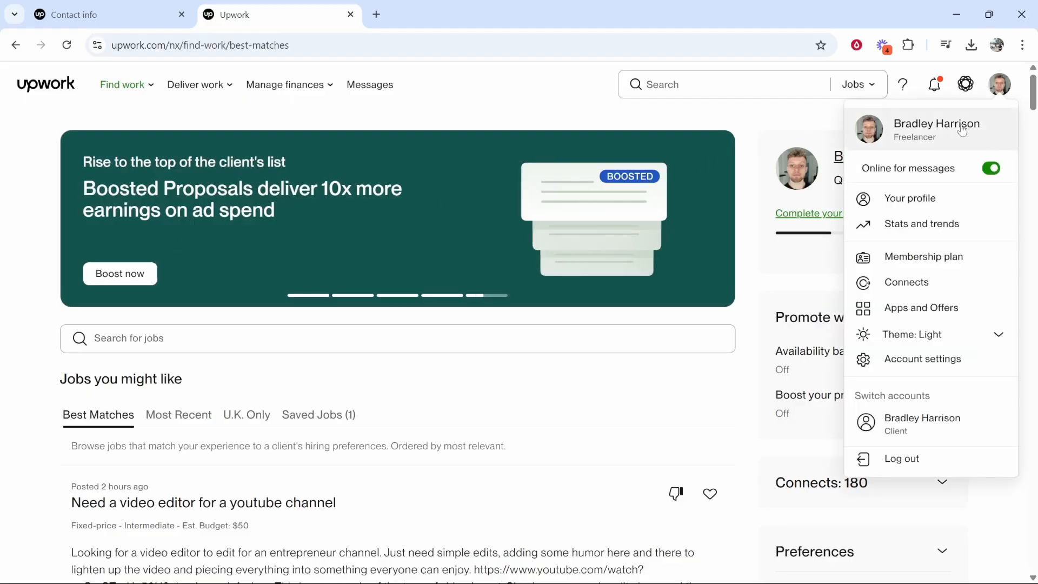
{"action": "left_click", "coordinate": [912, 198]}
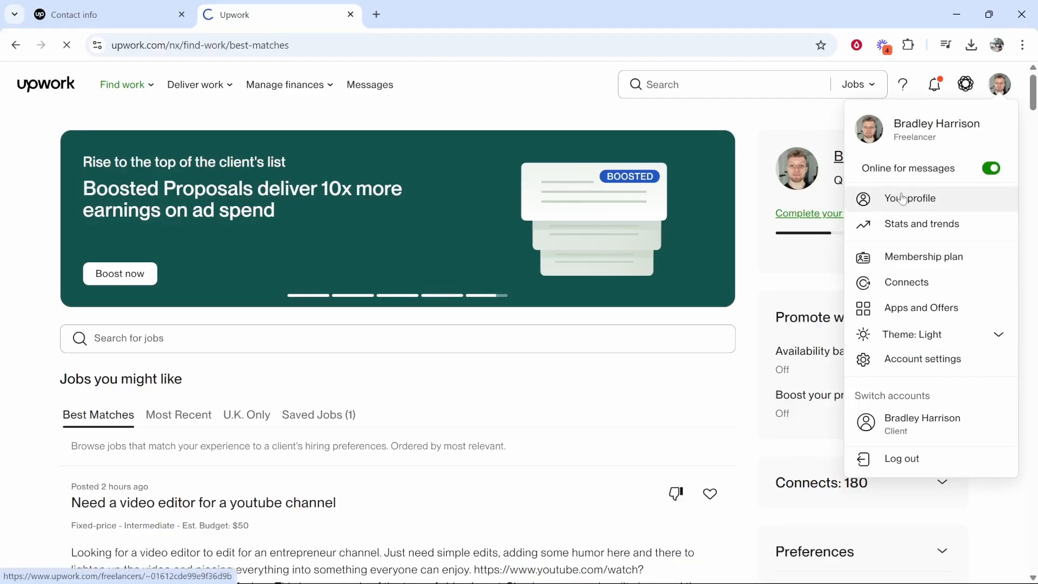
Highlight the listed city Derby on the profile page, then go to Profile settings
{"action": "left_click", "coordinate": [908, 198]}
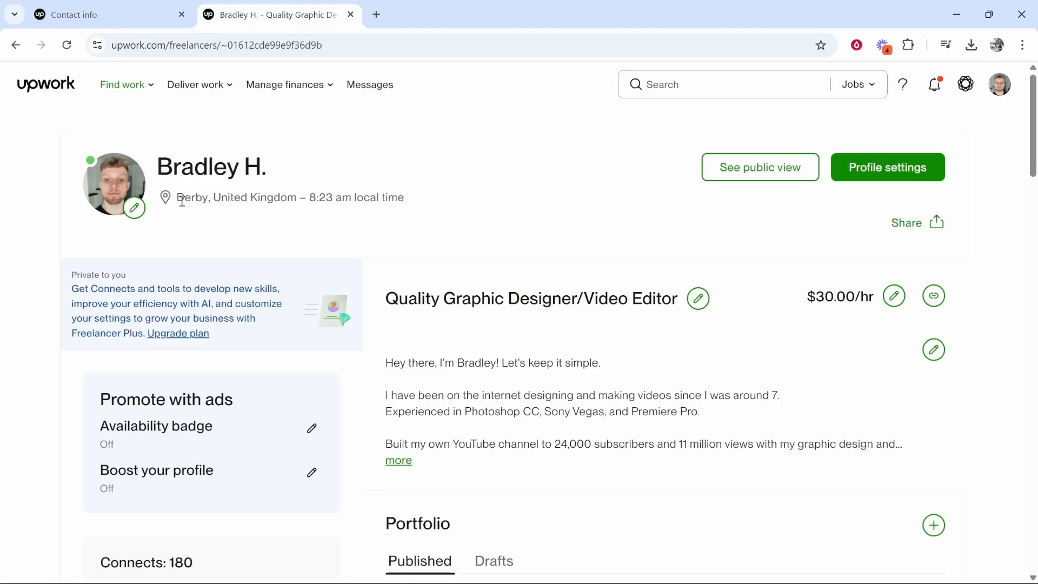
{"action": "mouse_move", "coordinate": [207, 212]}
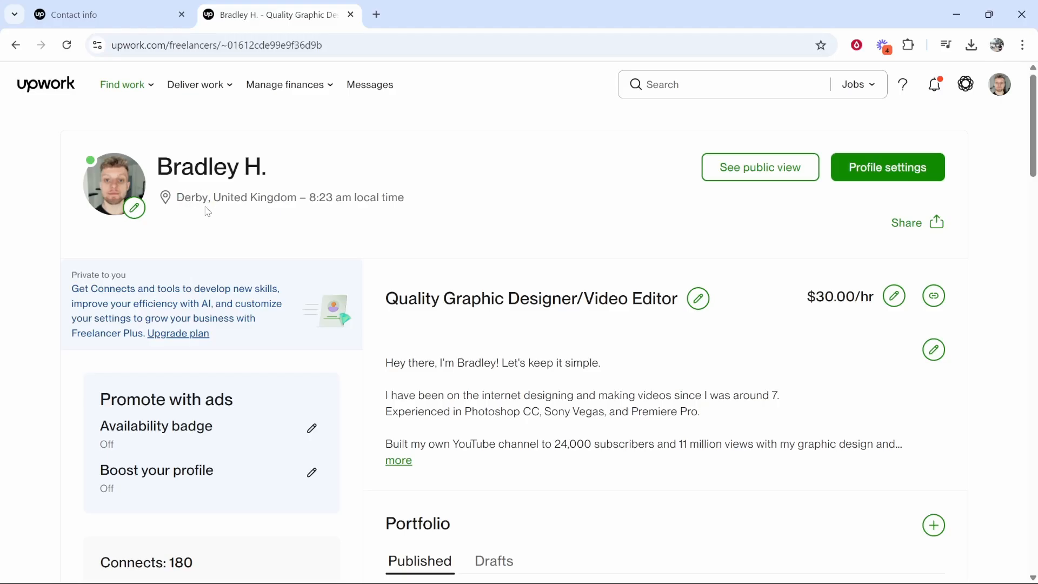
{"action": "double_click", "coordinate": [190, 197]}
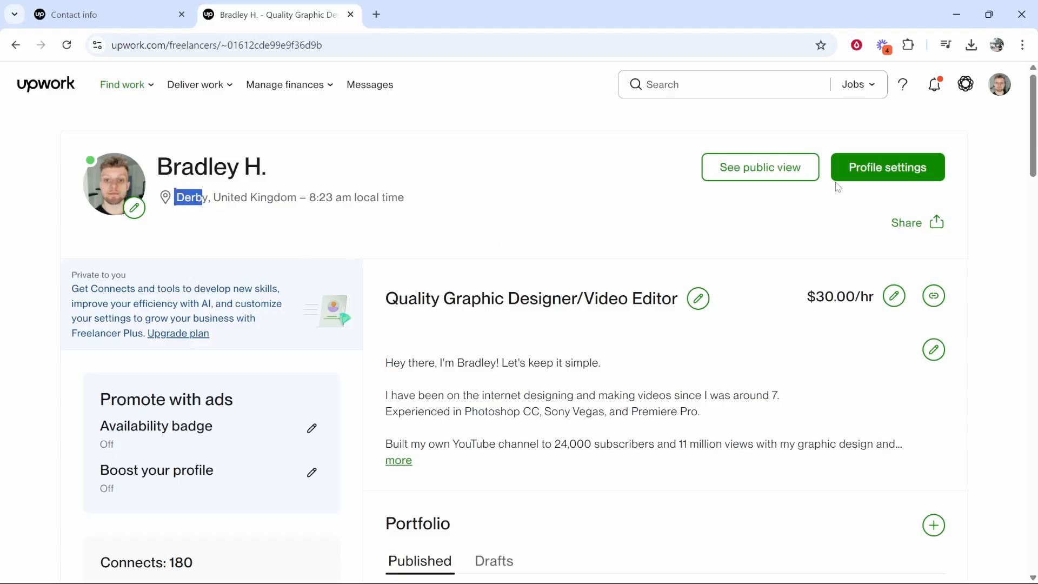
{"action": "mouse_move", "coordinate": [909, 192]}
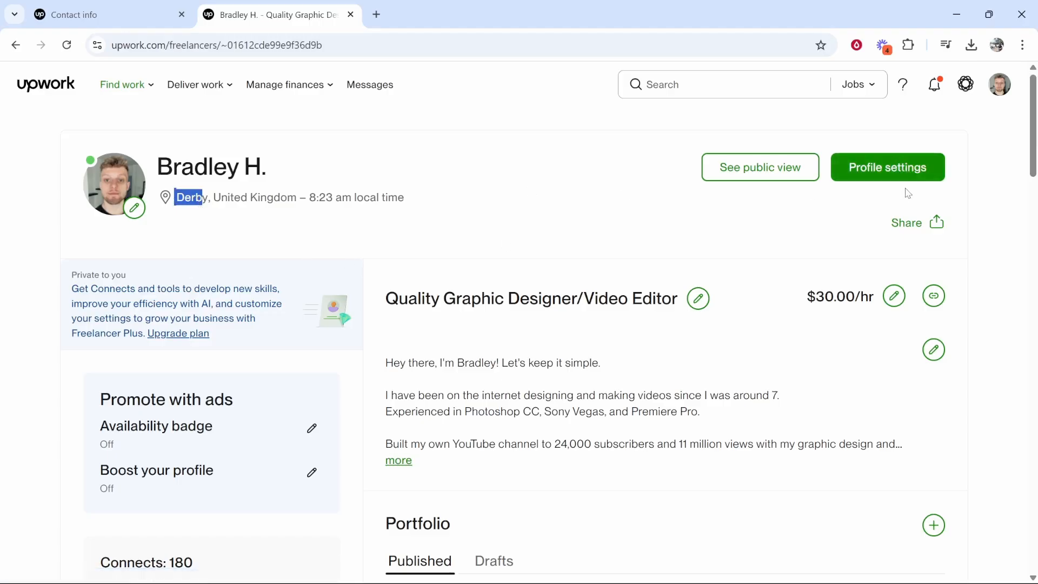
{"action": "left_click", "coordinate": [887, 167]}
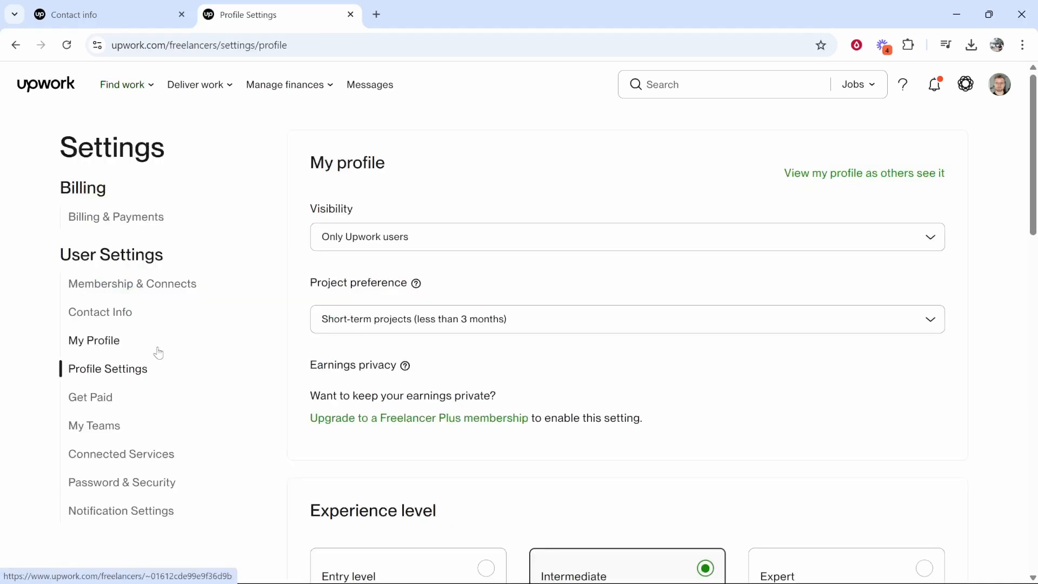
{"action": "mouse_move", "coordinate": [100, 312]}
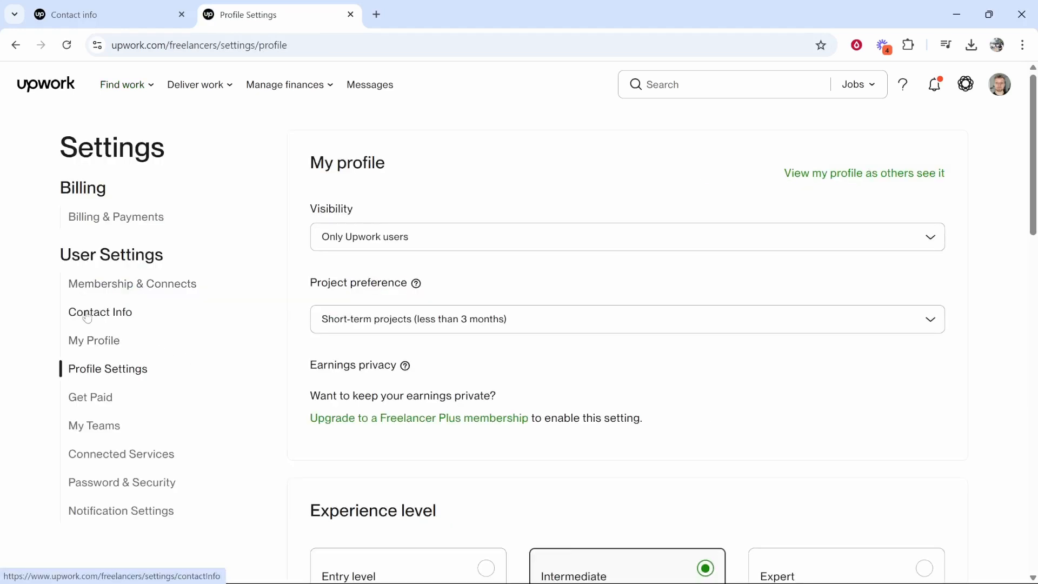
Switch to Contact Info settings and scroll down toward the Location section
{"action": "left_click", "coordinate": [100, 312]}
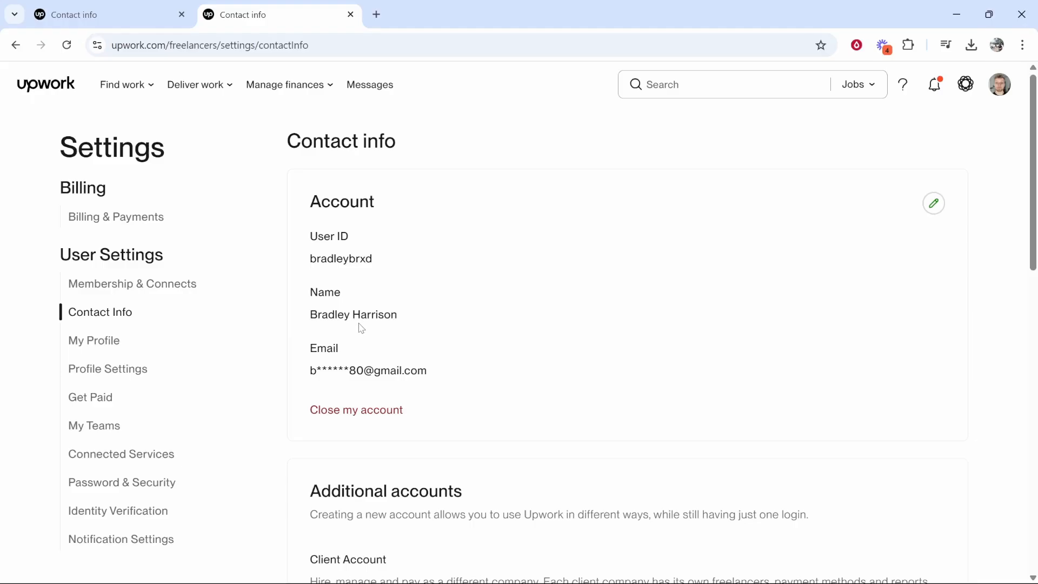
{"action": "scroll", "scroll_direction": "down", "scroll_amount": 3}
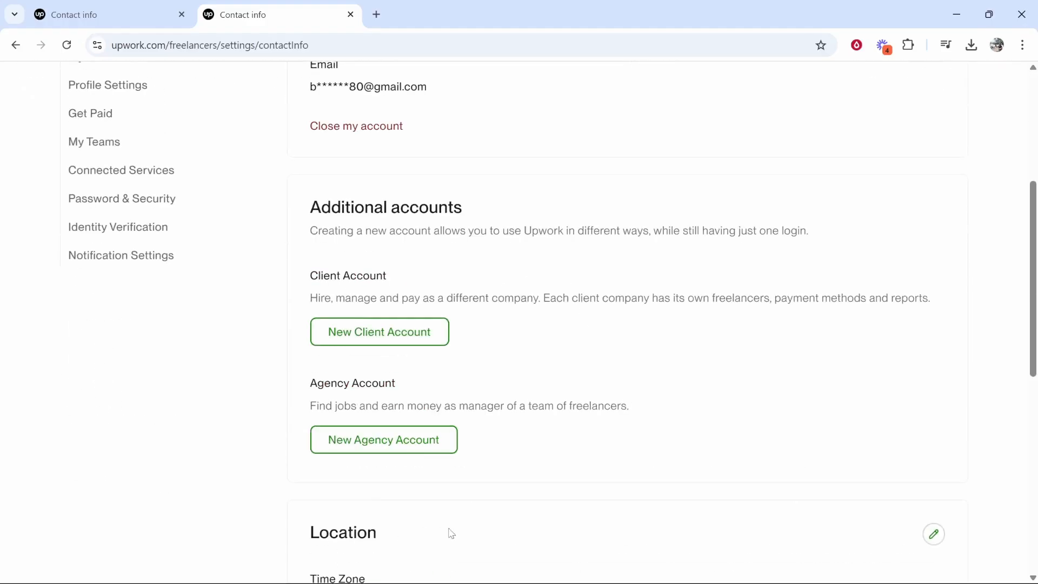
{"action": "mouse_move", "coordinate": [272, 471]}
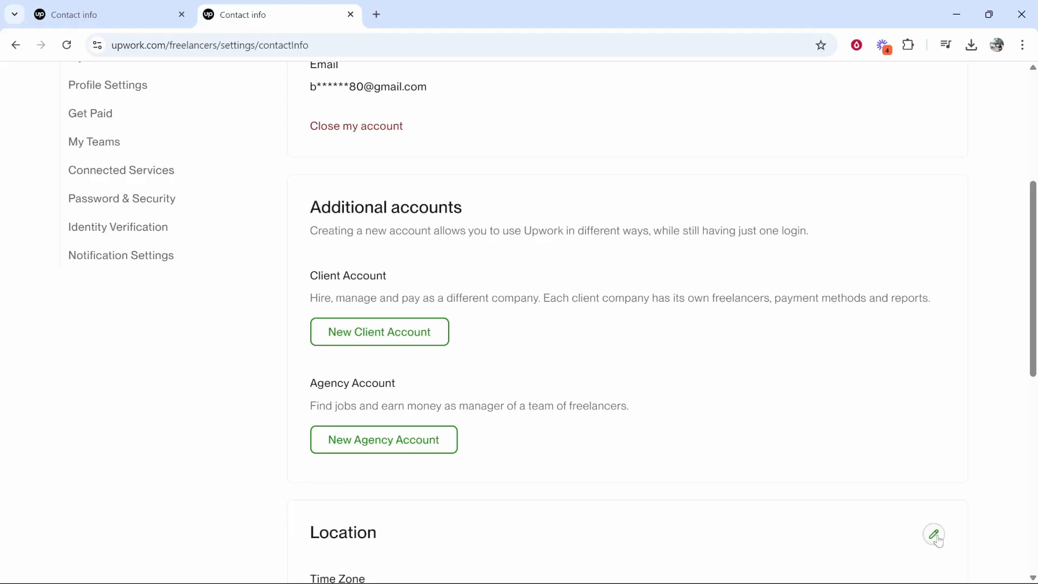
Edit Location, focus the City field holding Derby, and scroll to the Update button
{"action": "left_click", "coordinate": [934, 534]}
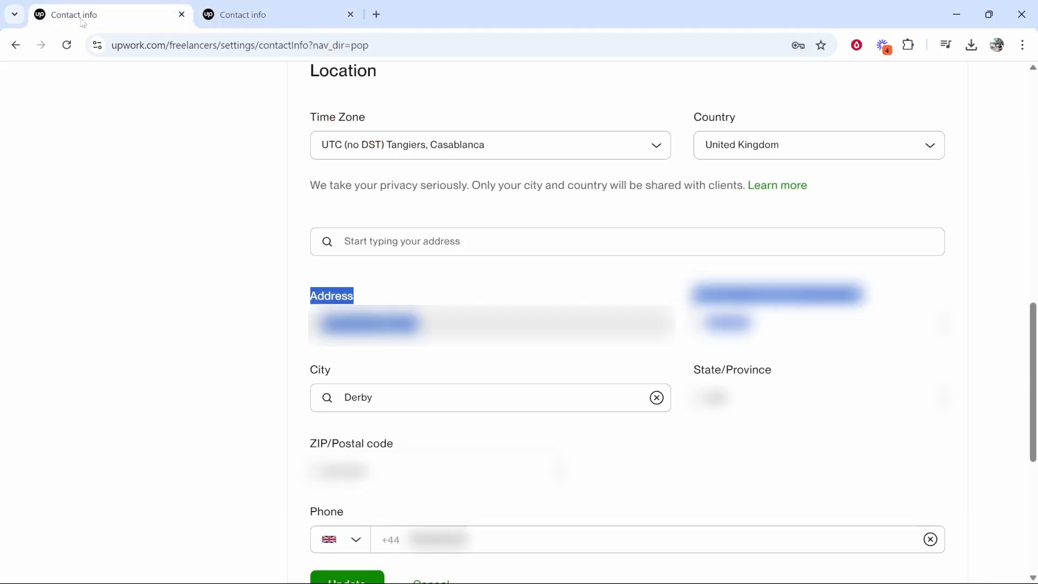
{"action": "mouse_move", "coordinate": [507, 98]}
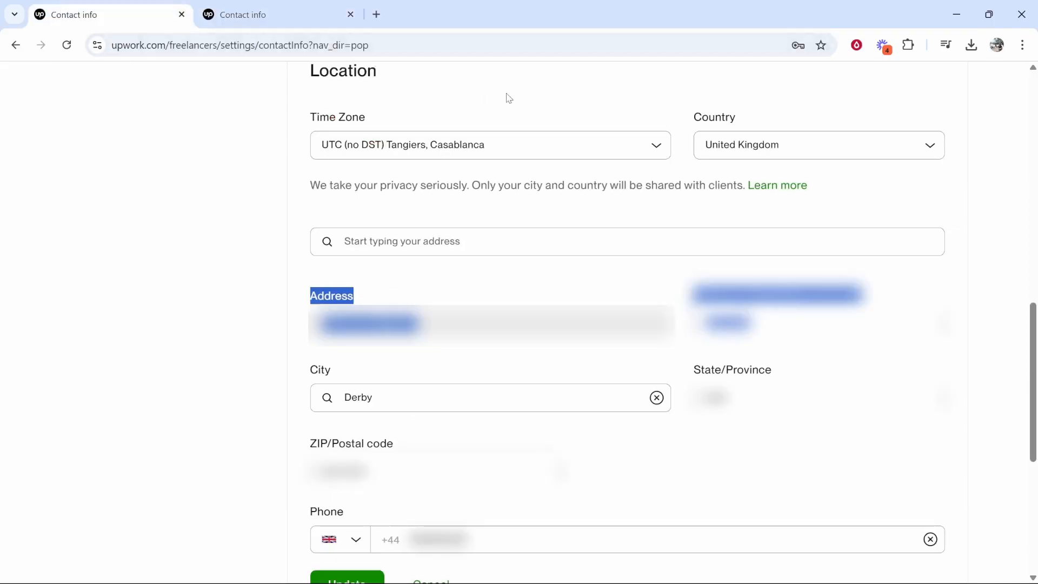
{"action": "left_click", "coordinate": [490, 398]}
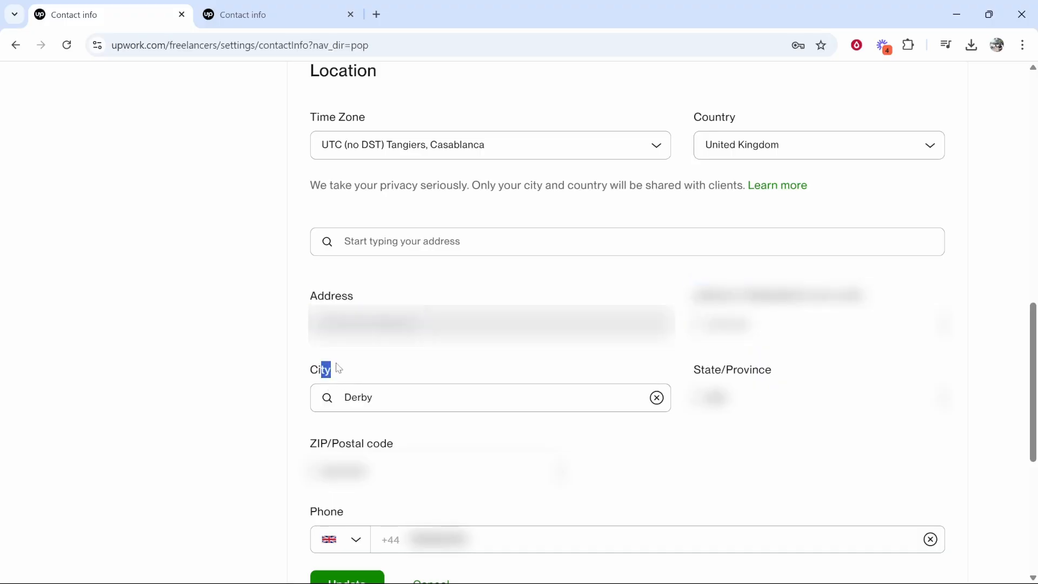
{"action": "left_click", "coordinate": [490, 398]}
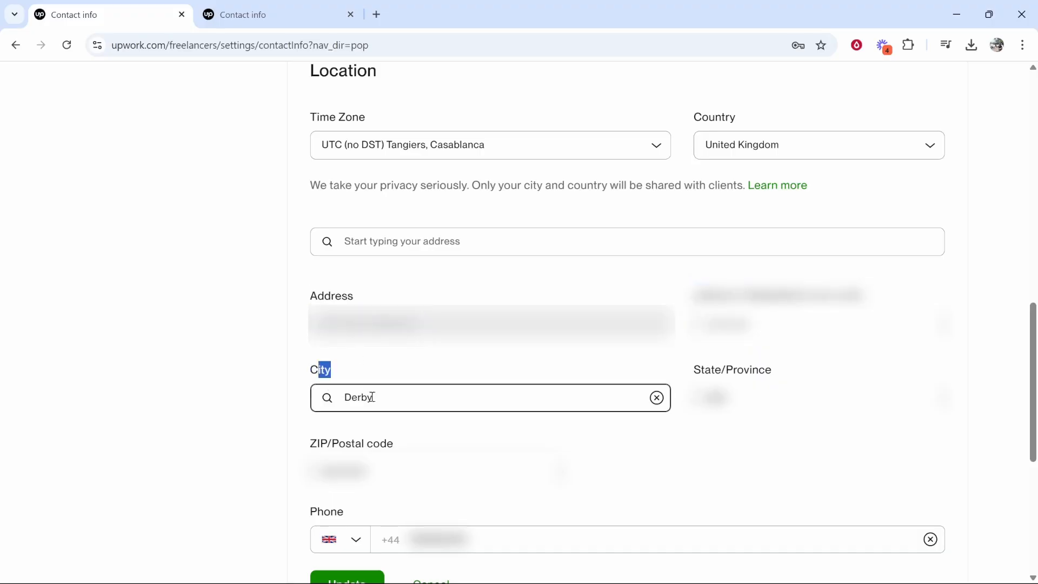
{"action": "scroll", "scroll_direction": "down", "scroll_amount": 3}
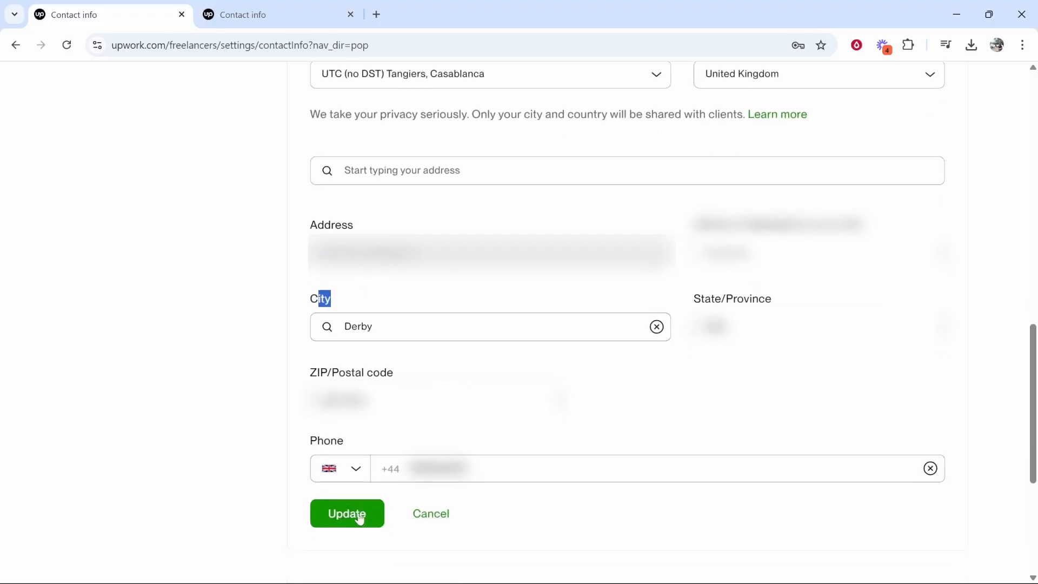